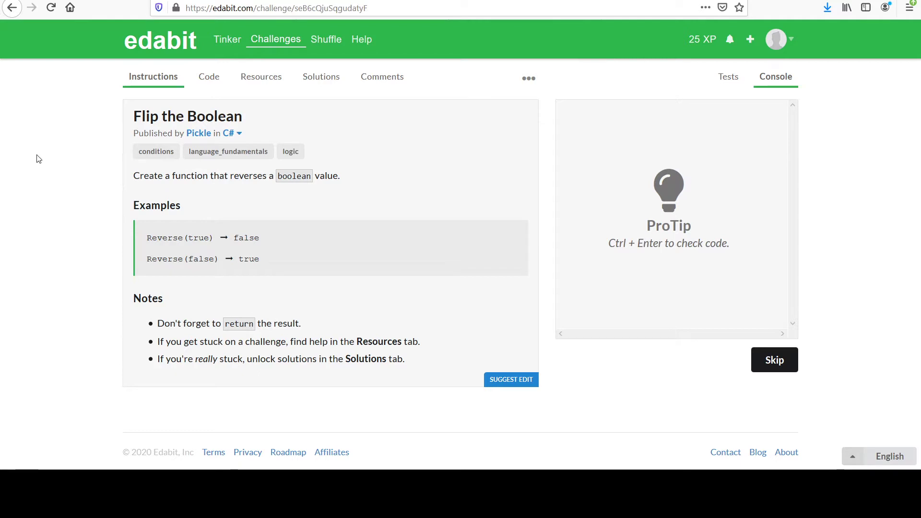
{"action": "mouse_move", "coordinate": [84, 166]}
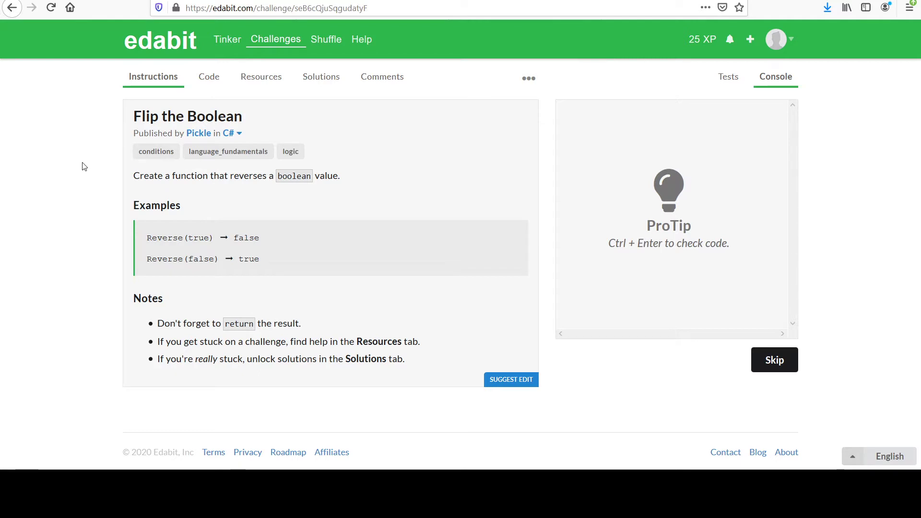
{"action": "mouse_move", "coordinate": [300, 243]}
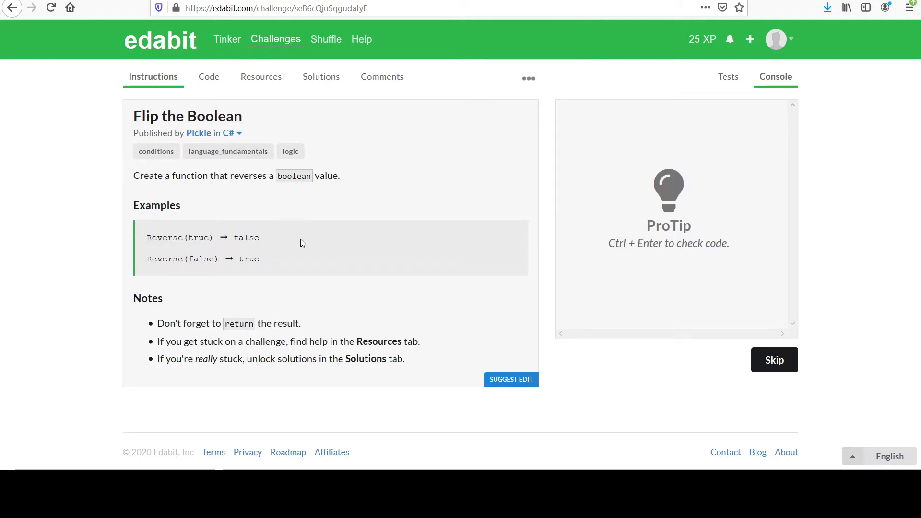
{"action": "mouse_move", "coordinate": [279, 237]}
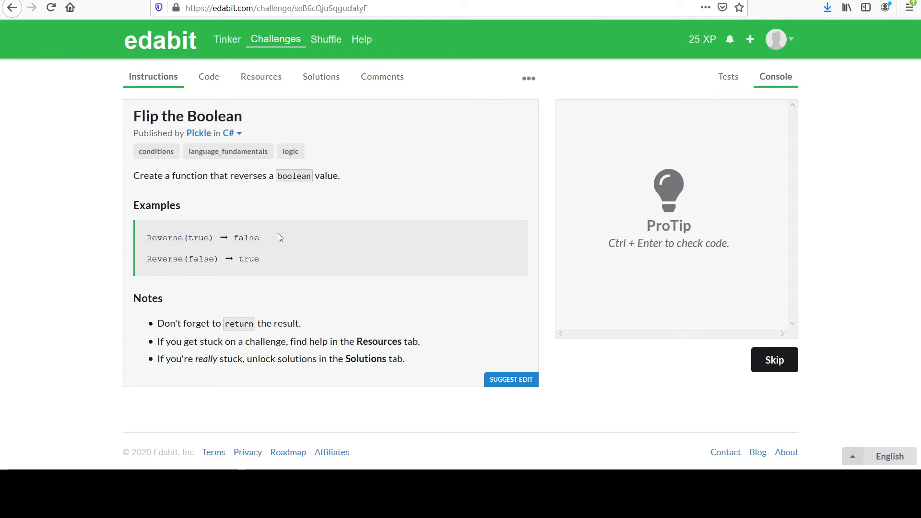
{"action": "mouse_move", "coordinate": [342, 181]}
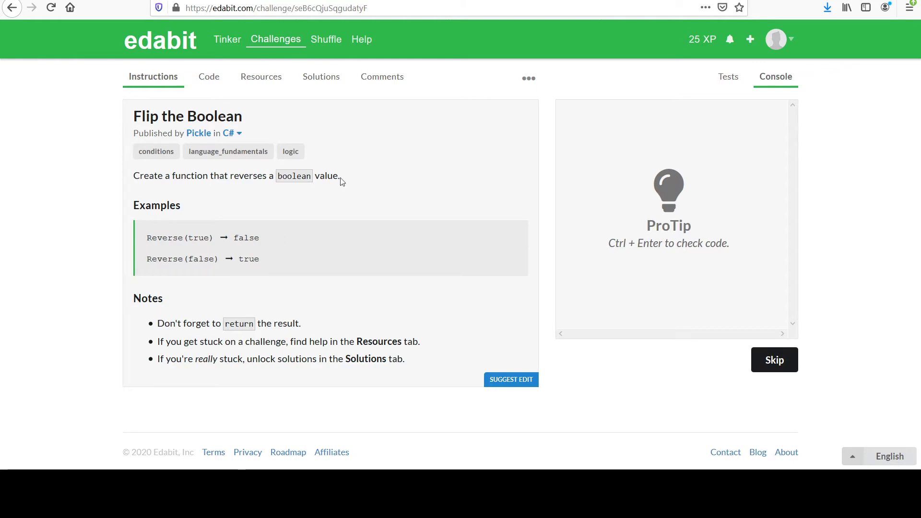
{"action": "mouse_move", "coordinate": [216, 200]}
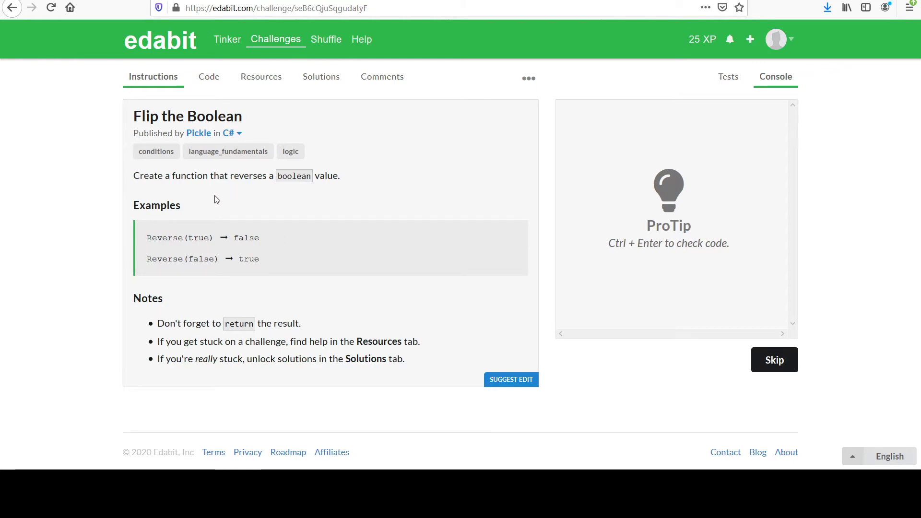
{"action": "mouse_move", "coordinate": [202, 243]}
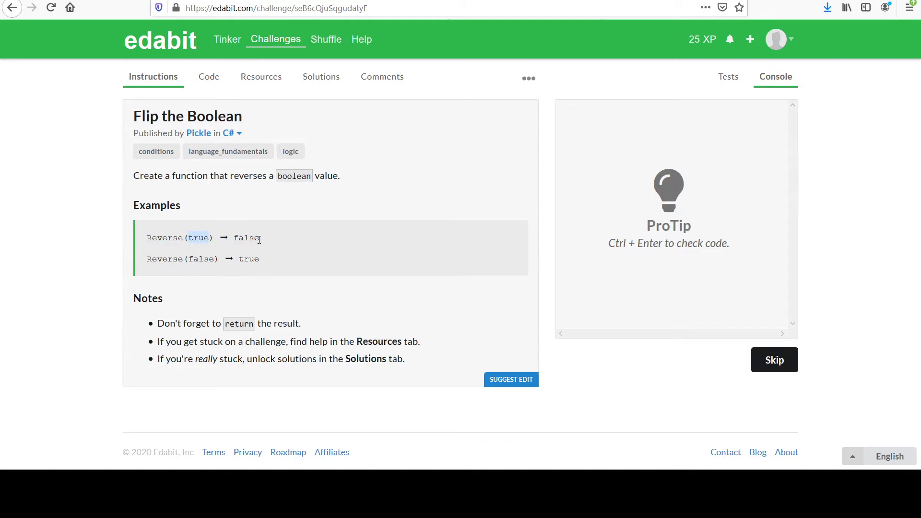
{"action": "mouse_move", "coordinate": [205, 249]}
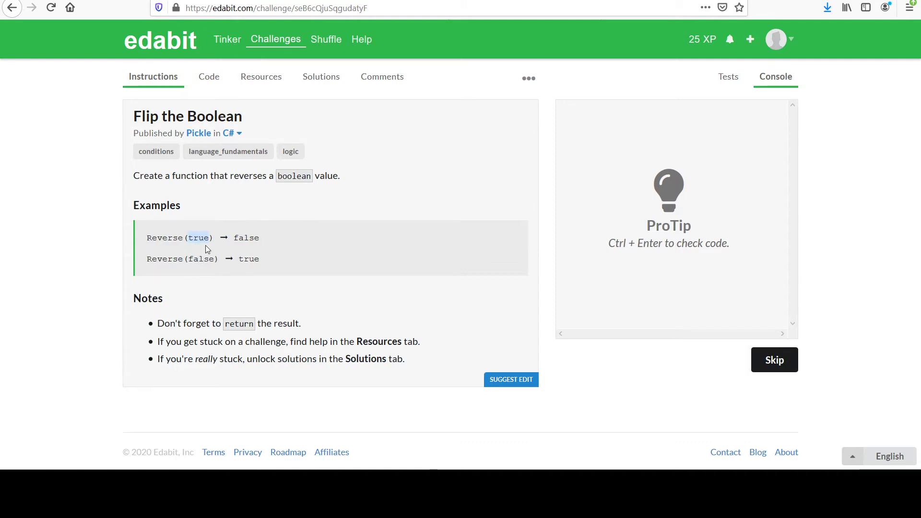
{"action": "mouse_move", "coordinate": [244, 252]}
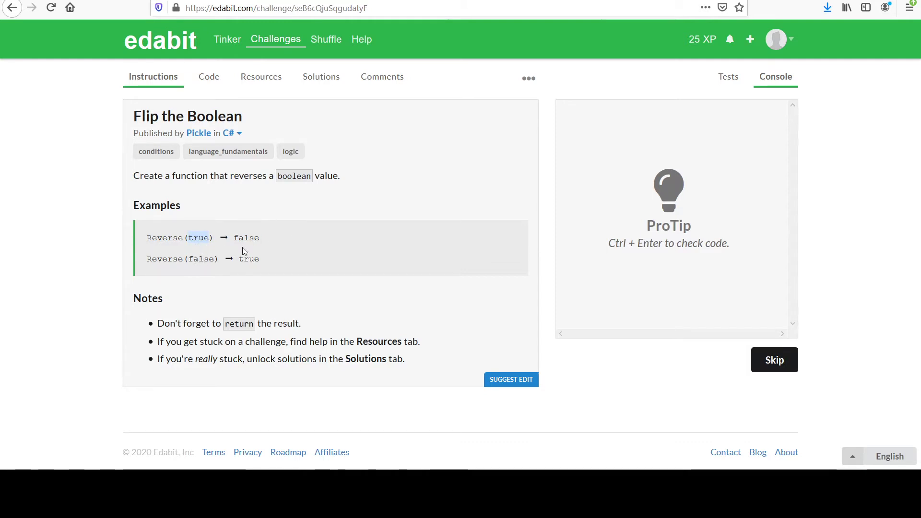
{"action": "mouse_move", "coordinate": [209, 83]}
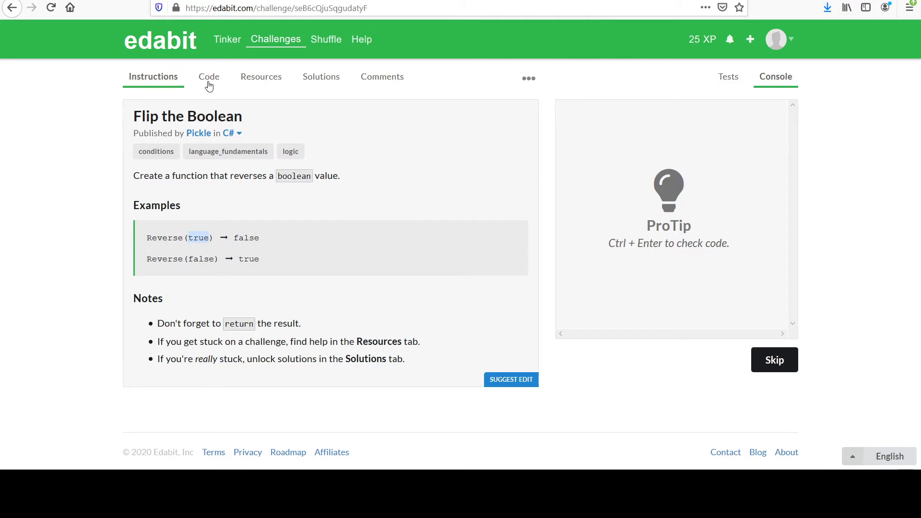
Write return !boolean; as the body of the Reverse method.
{"action": "left_click", "coordinate": [208, 77]}
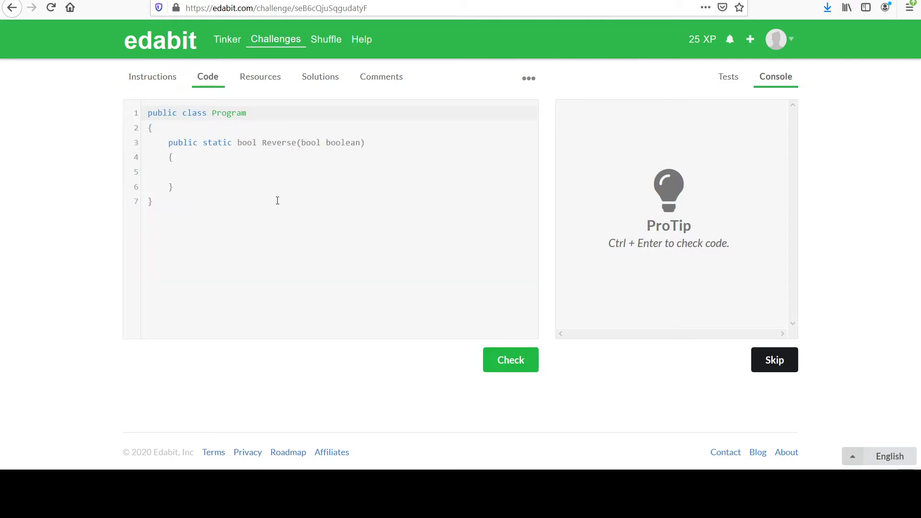
{"action": "left_click", "coordinate": [179, 172]}
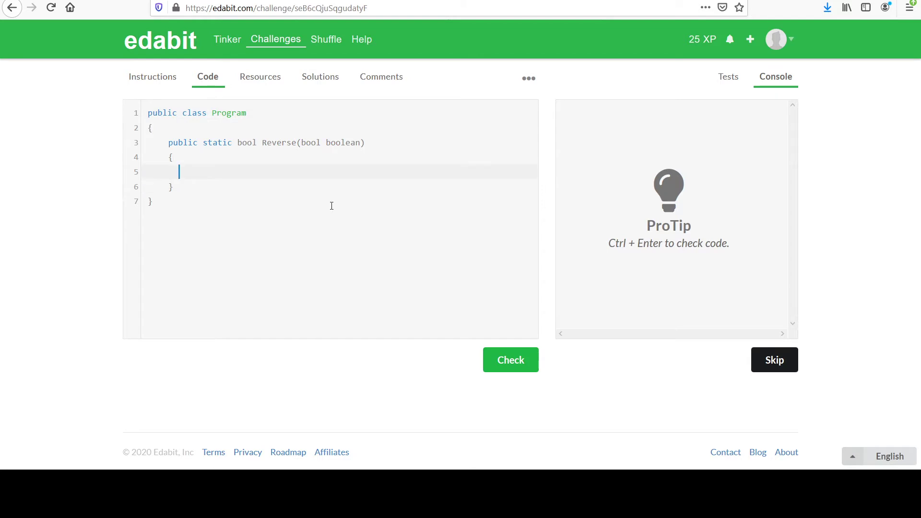
{"action": "type", "text": "r"}
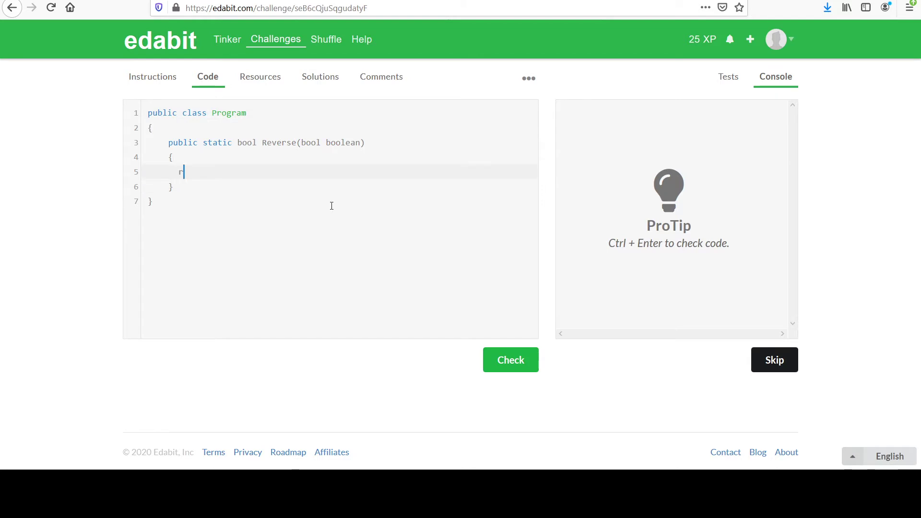
{"action": "type", "text": "eturn"}
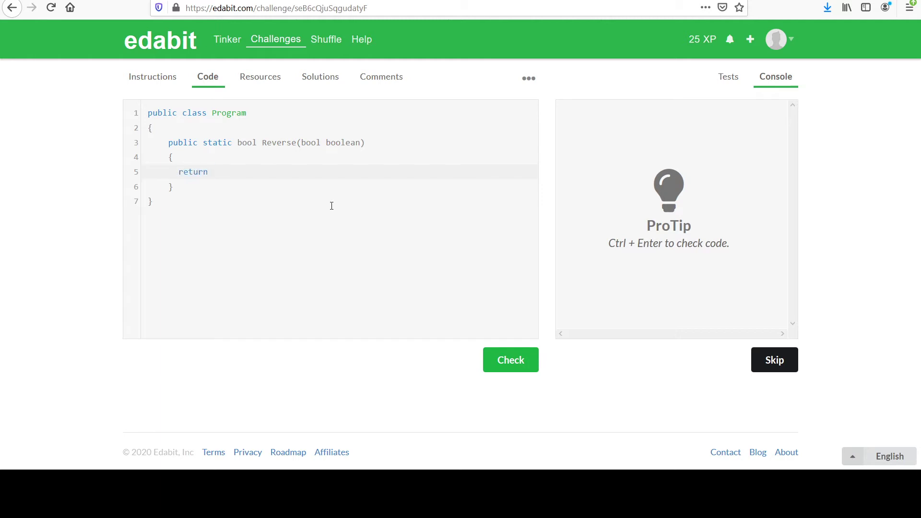
{"action": "type", "text": "!boolea"}
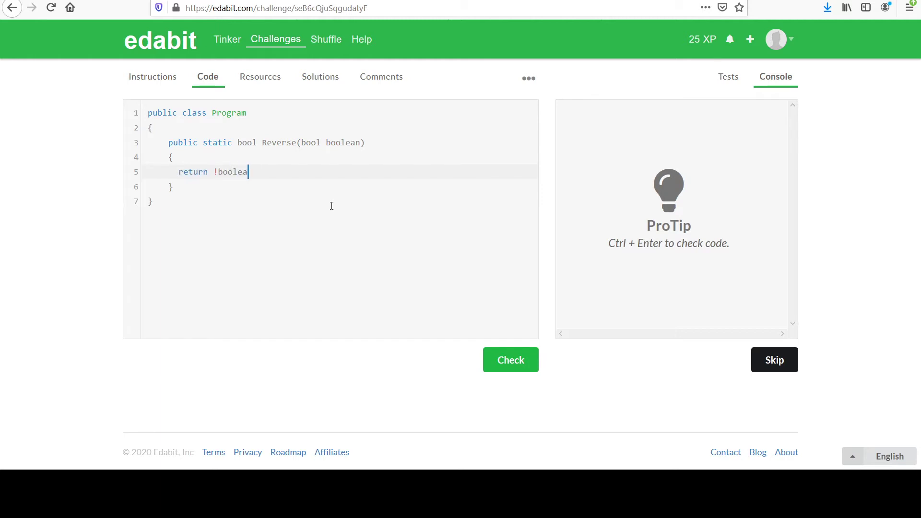
{"action": "type", "text": "n;"}
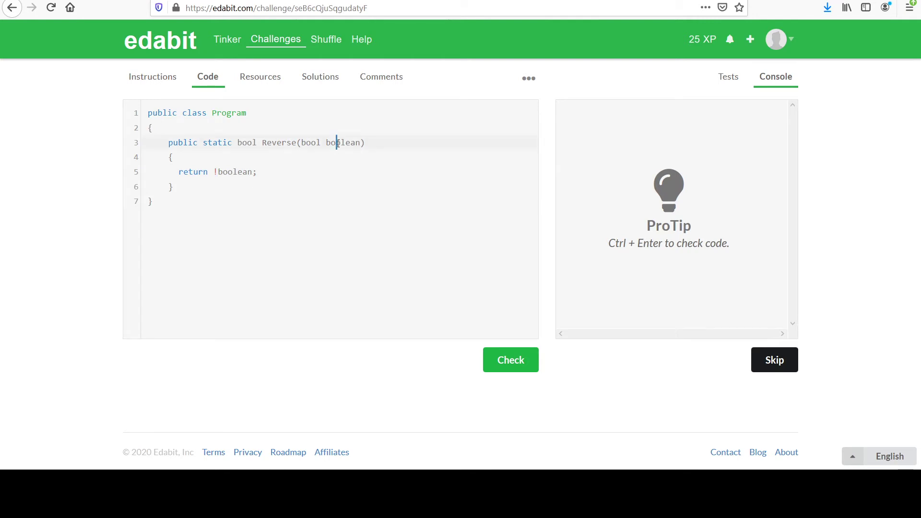
Compare the parameter name boolean in the signature with the one in the return statement.
{"action": "double_click", "coordinate": [343, 143]}
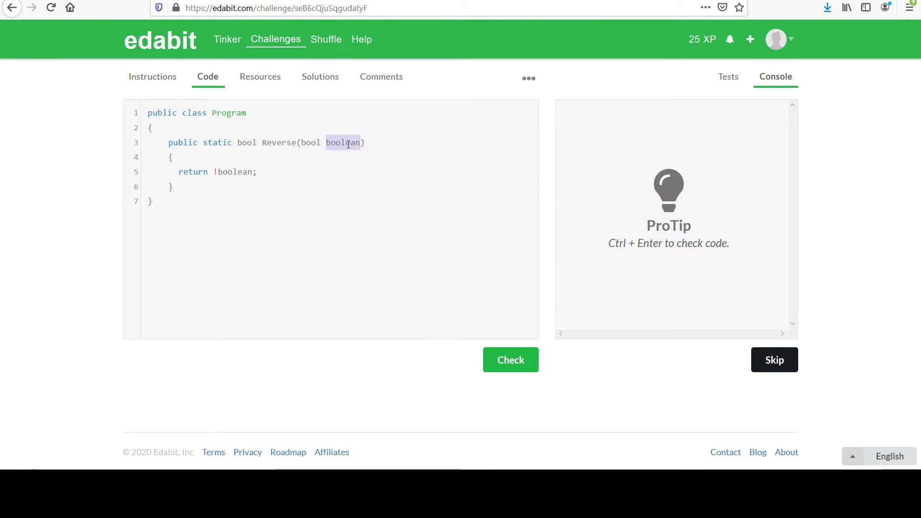
{"action": "double_click", "coordinate": [234, 172]}
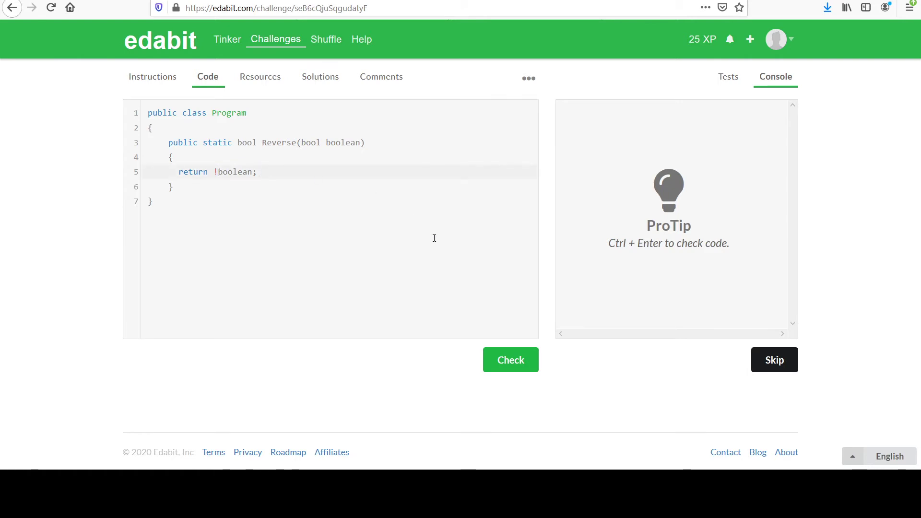
Run the tests so both FixedTests (False and True inputs) show as passed.
{"action": "left_click", "coordinate": [509, 360]}
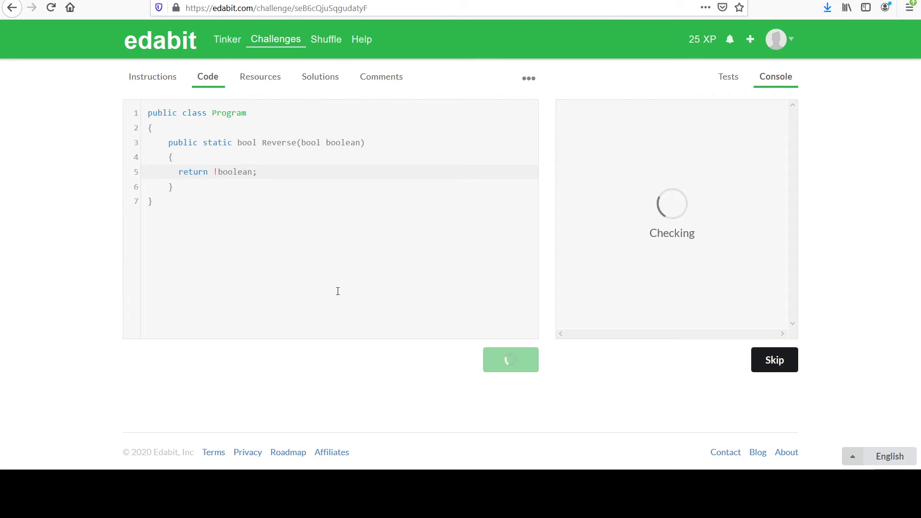
{"action": "left_click", "coordinate": [508, 359]}
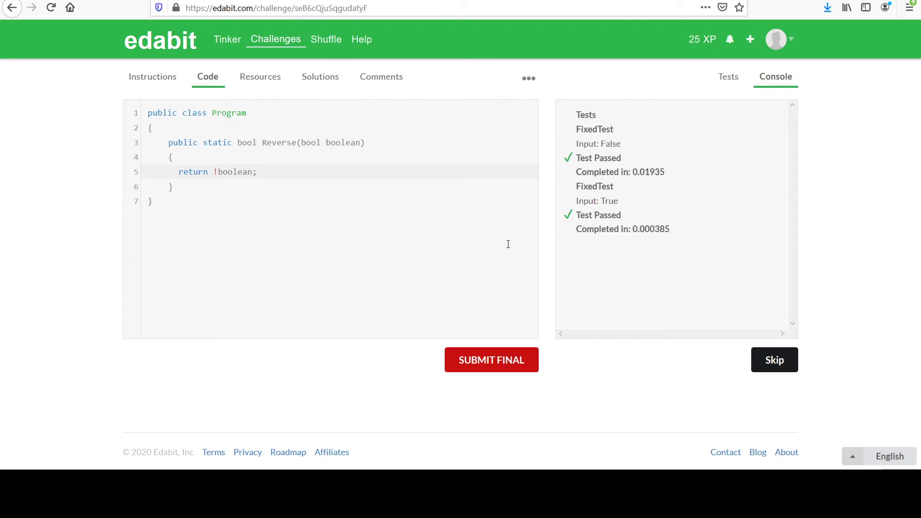
{"action": "mouse_move", "coordinate": [763, 264]}
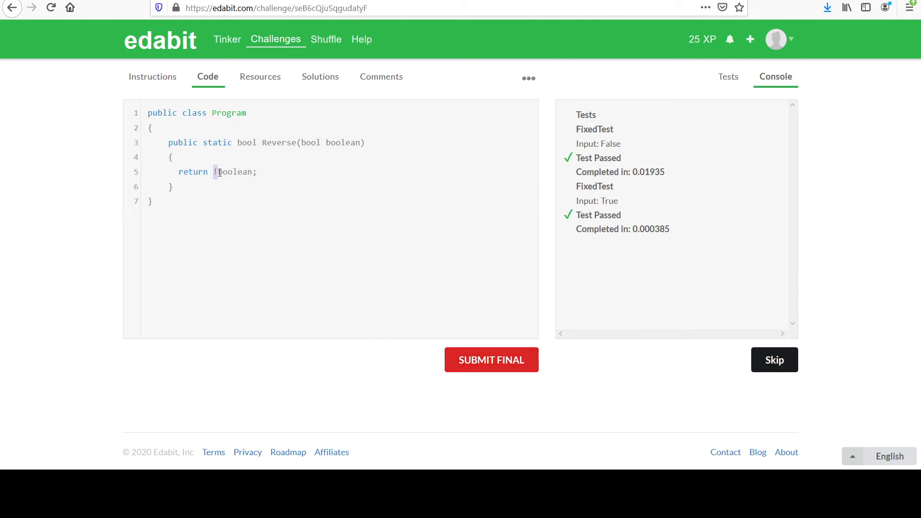
{"action": "mouse_move", "coordinate": [318, 171]}
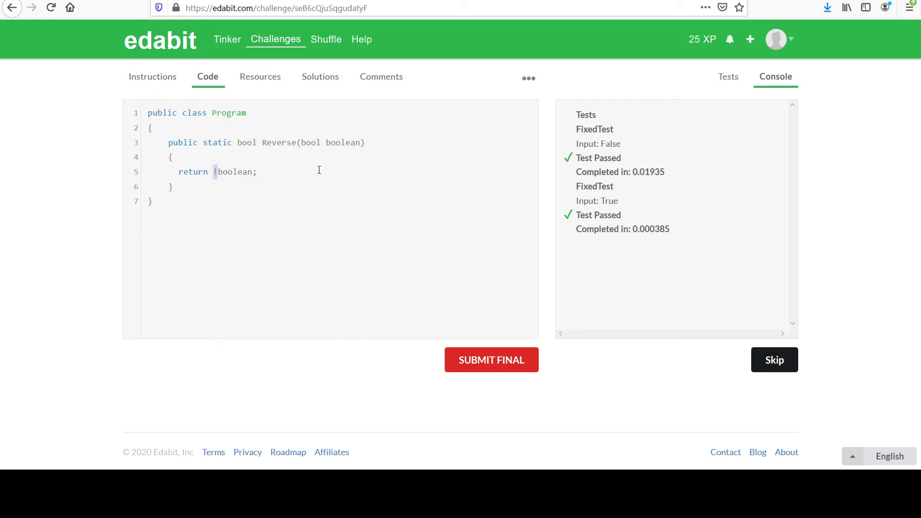
{"action": "mouse_move", "coordinate": [325, 174]}
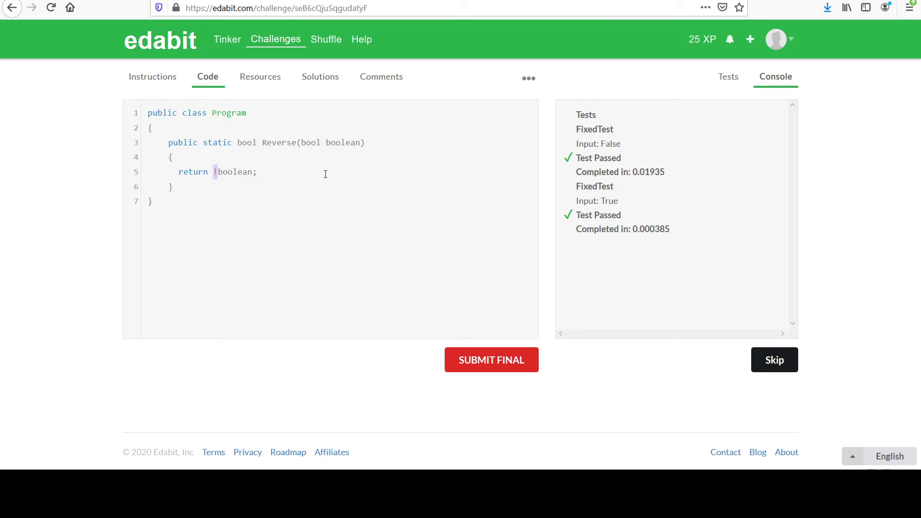
{"action": "left_click", "coordinate": [206, 172]}
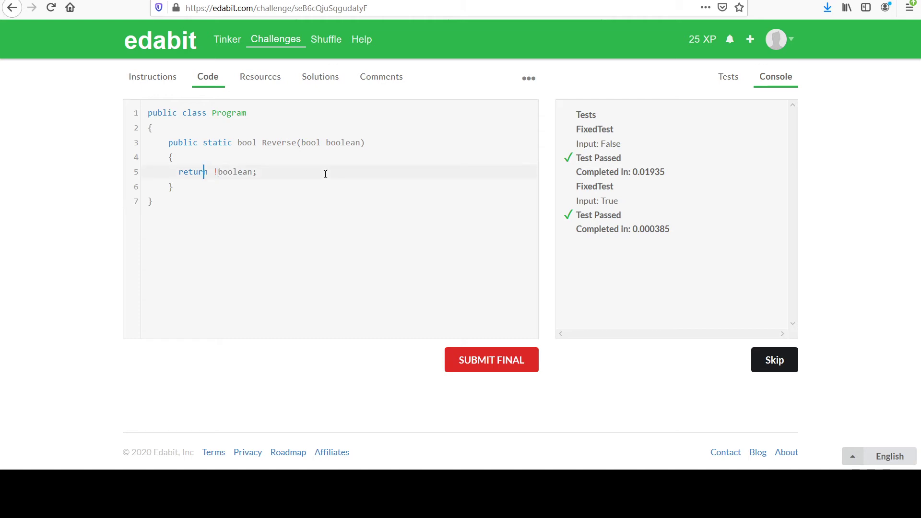
Replace the return line with if (boolean) return false; followed by return true;.
{"action": "triple_click", "coordinate": [199, 171]}
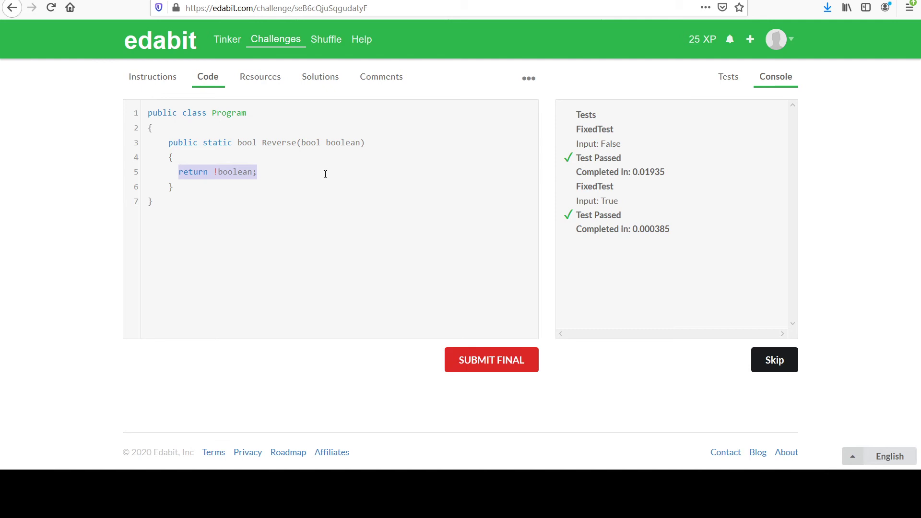
{"action": "type", "text": "if ()"}
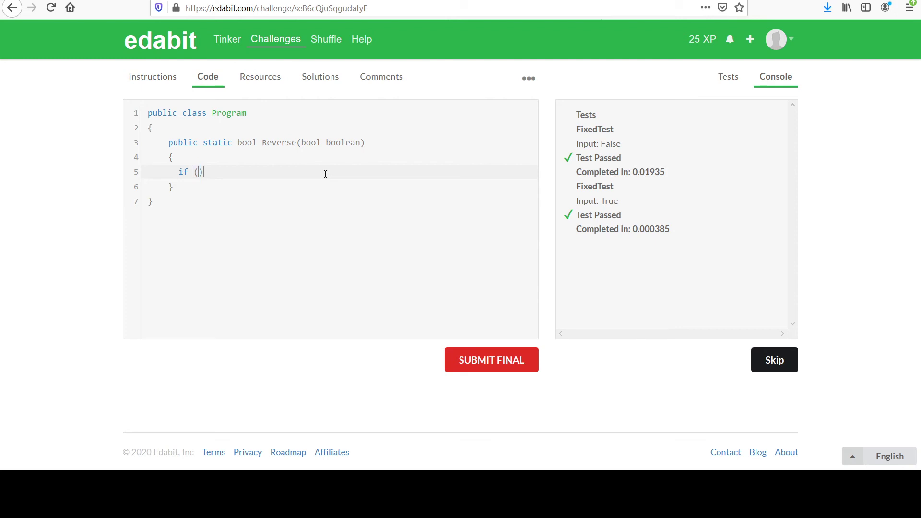
{"action": "type", "text": "boolean"}
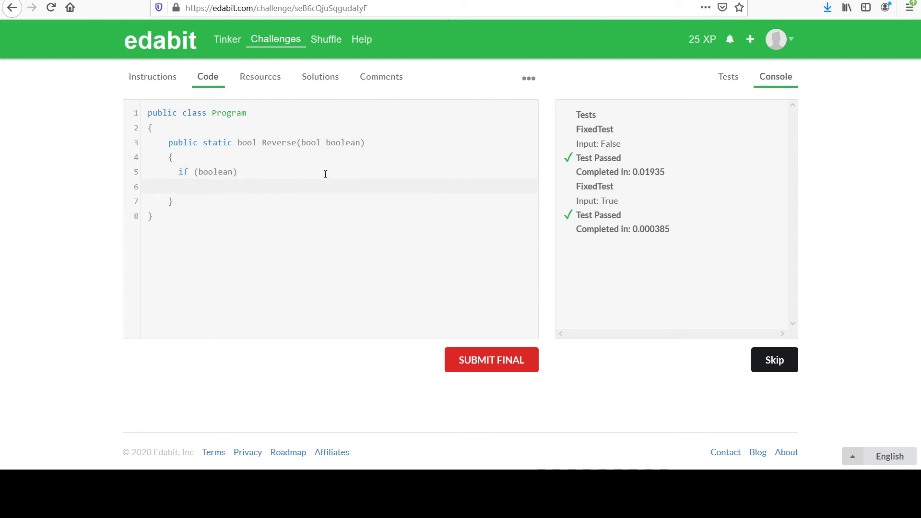
{"action": "type", "text": "return f"}
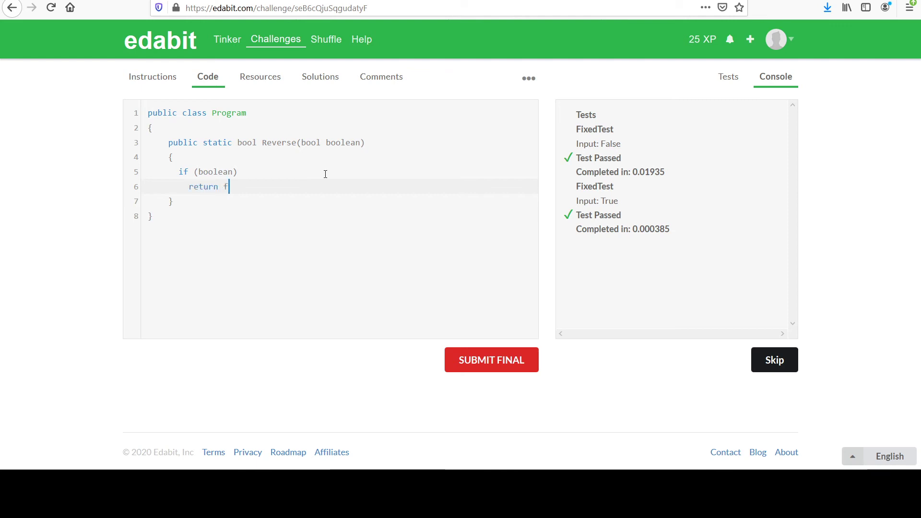
{"action": "type", "text": "alse;"}
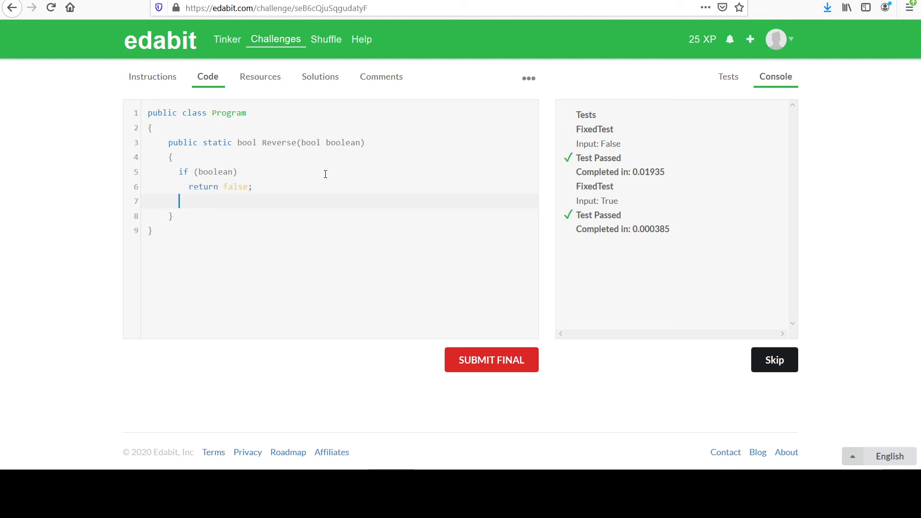
{"action": "type", "text": "return true;"}
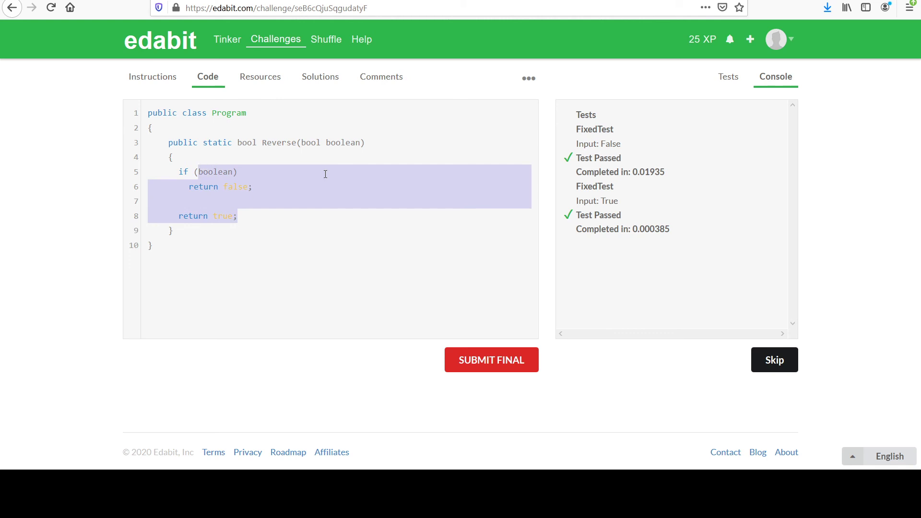
Restore the one-line body return !boolean; in place of the if statement.
{"action": "type", "text": "retu"}
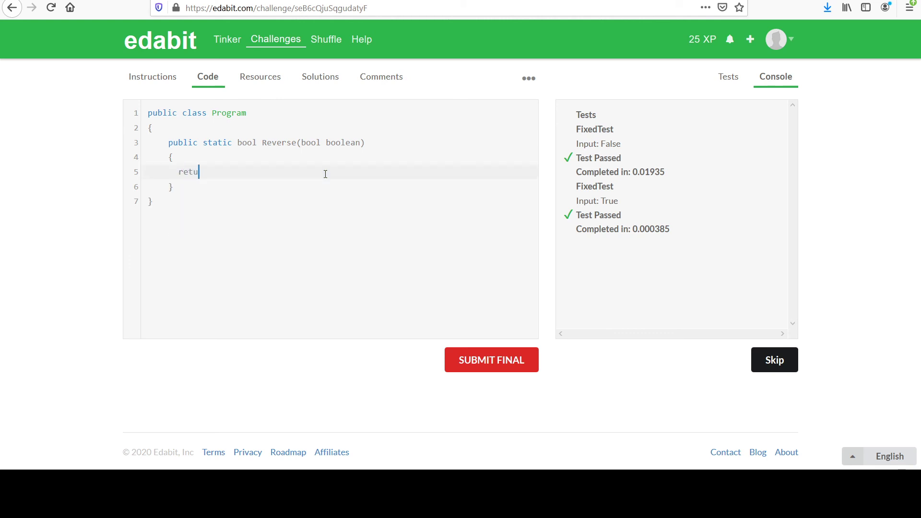
{"action": "type", "text": "rn !boolean"}
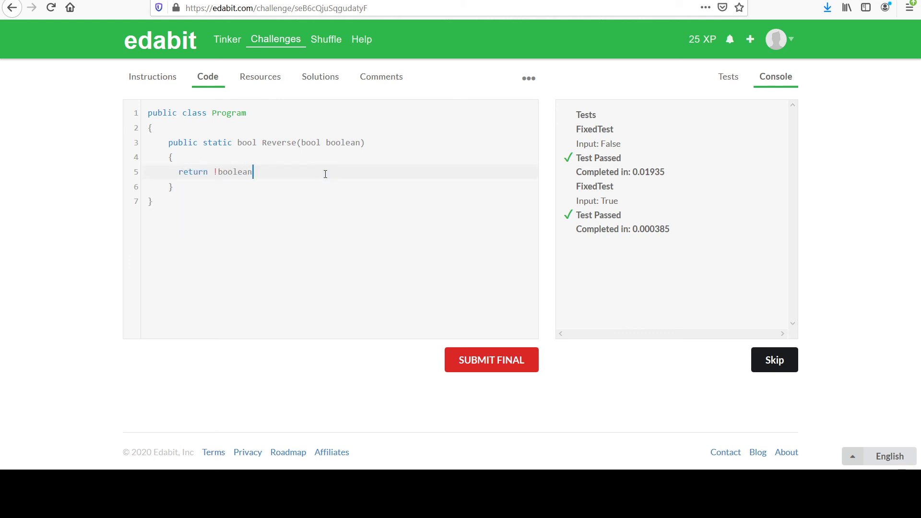
{"action": "type", "text": ";"}
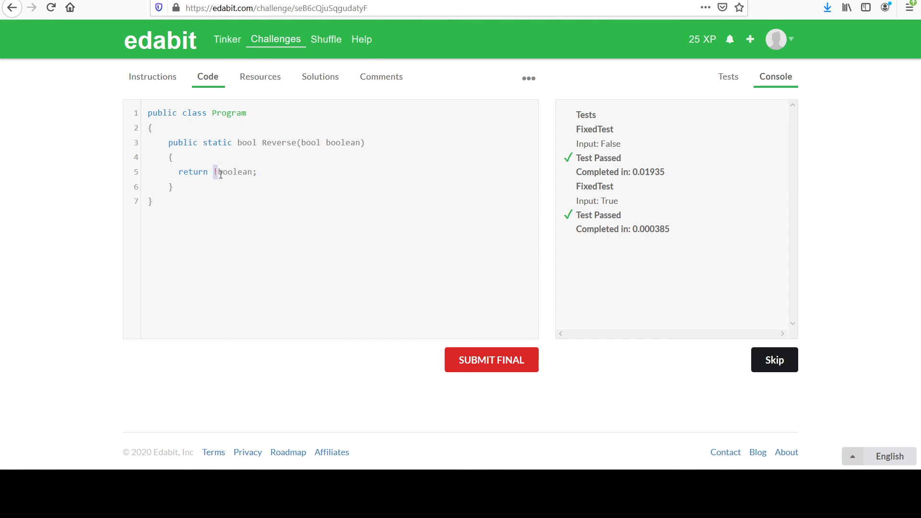
{"action": "mouse_move", "coordinate": [381, 274]}
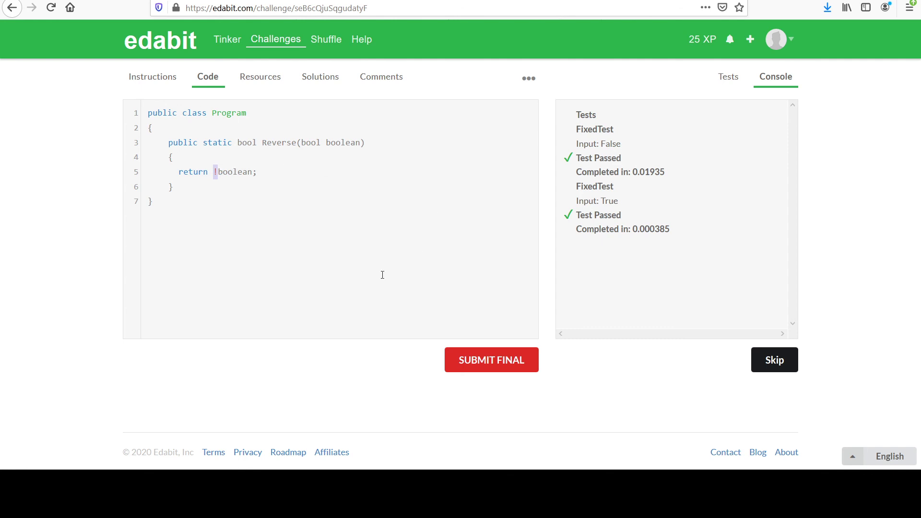
{"action": "mouse_move", "coordinate": [491, 360]}
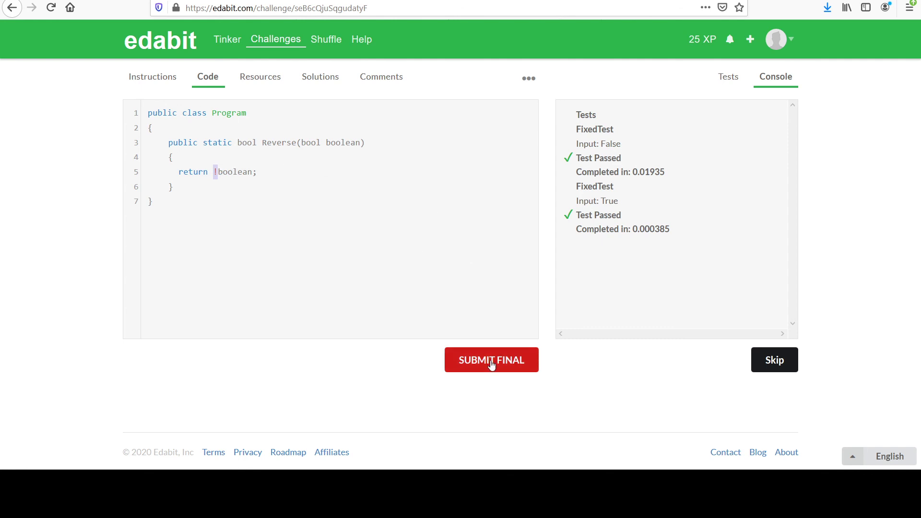